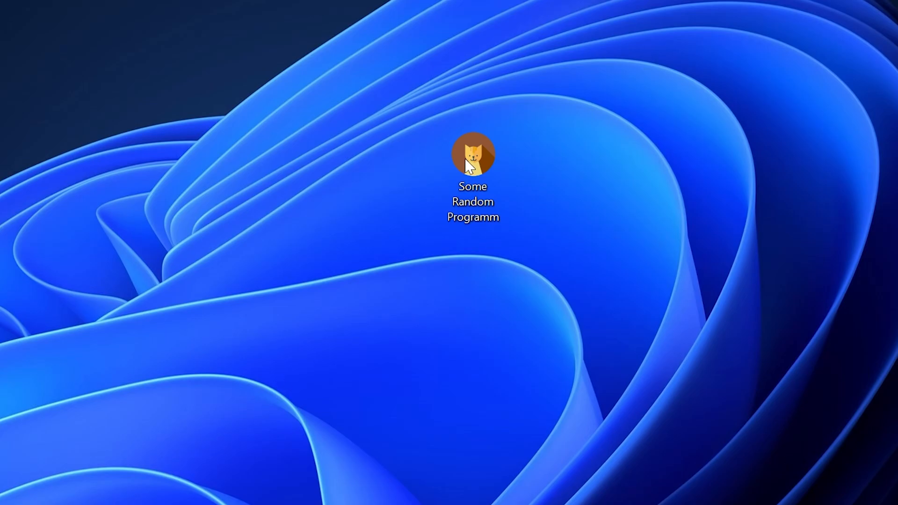
Launch Some Random Programm from its desktop shortcut to reveal the missing msvcrt.dll error.
double_click(474, 155)
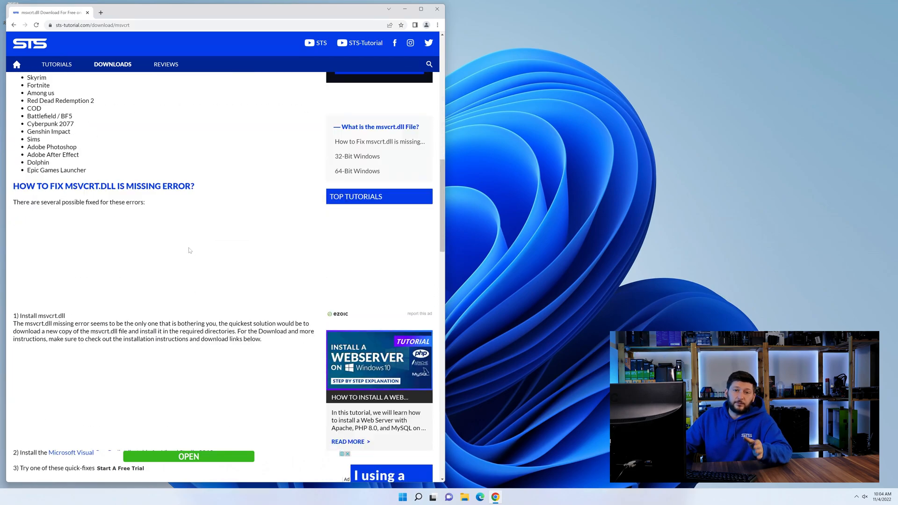
Download the msvcrt.dll (32-Bit).zip archive from the sts-tutorial fix page.
scroll("down", 3)
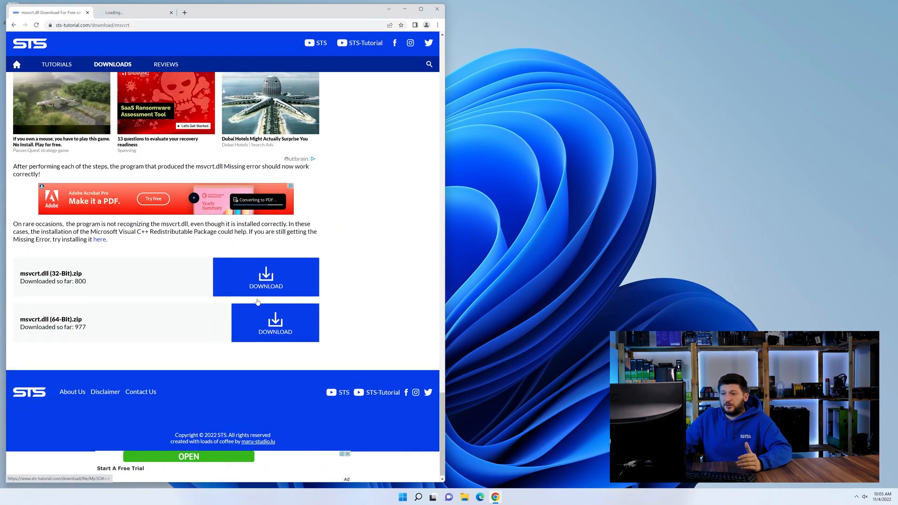
left_click(275, 323)
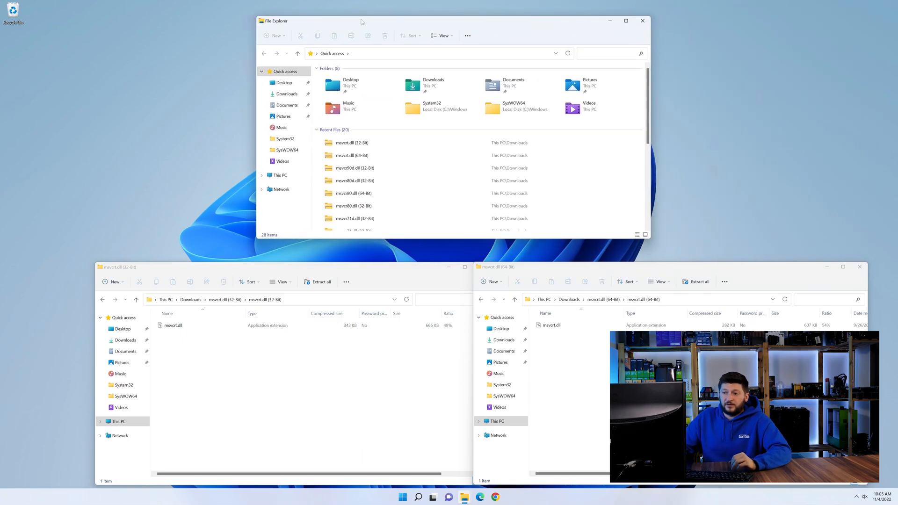
Browse to C:\Windows and mark System32 for the 64-bit DLL and SysWOW64 for the 32-bit DLL.
left_click(278, 175)
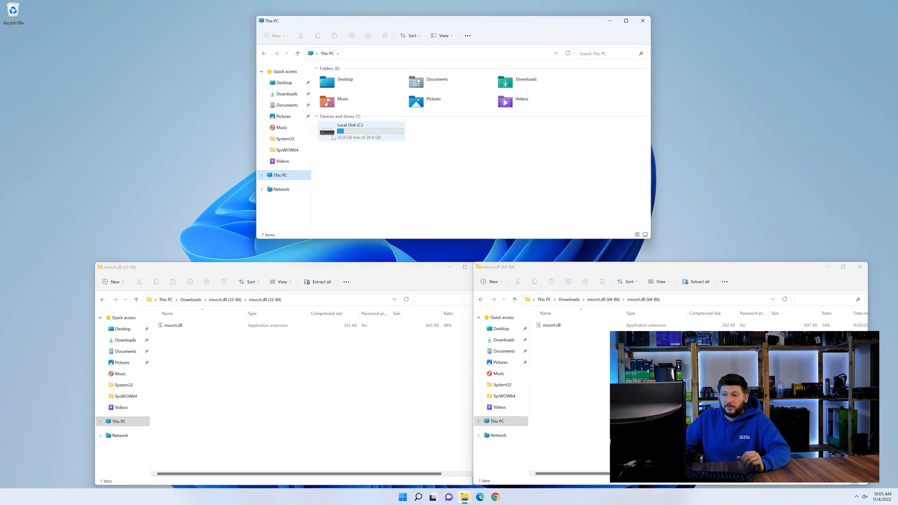
double_click(361, 130)
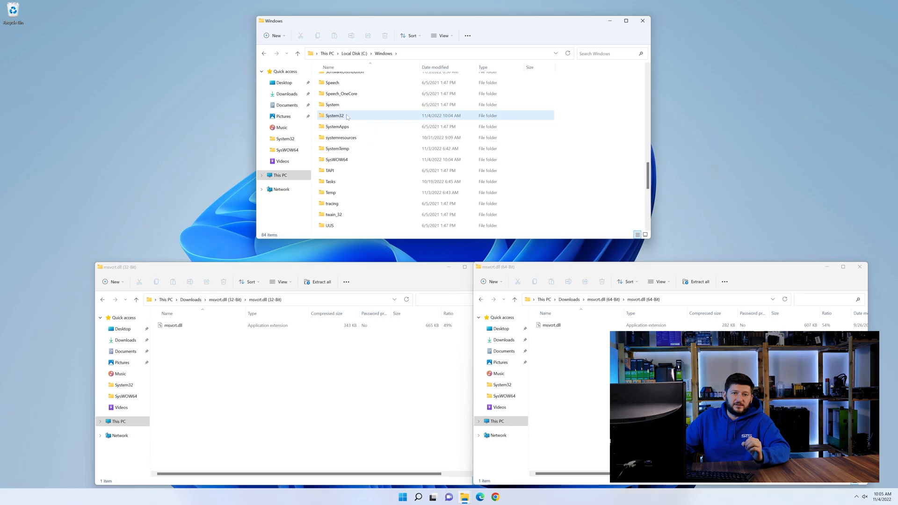
left_click(335, 115)
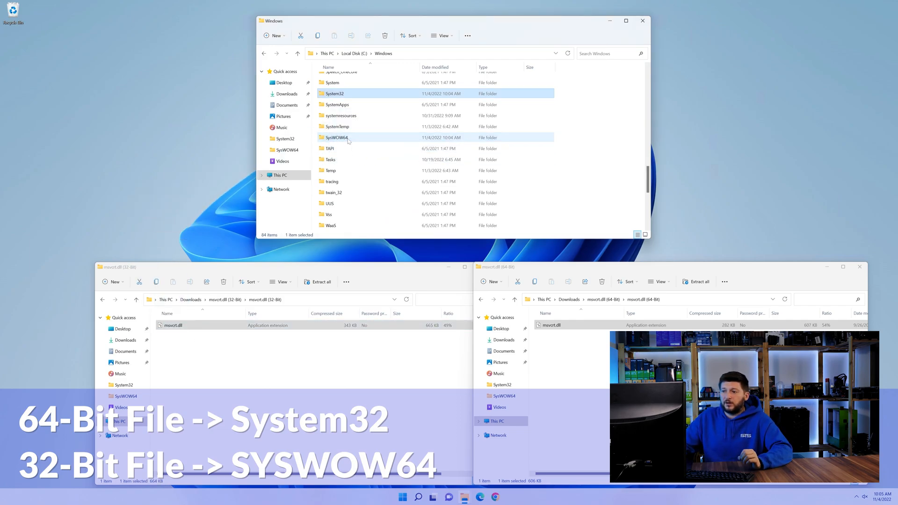
left_click(642, 20)
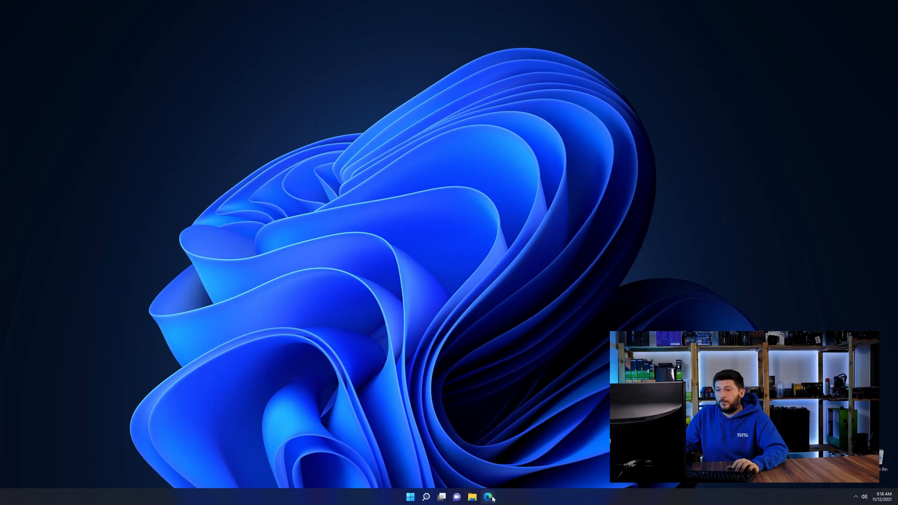
Show the Visual C++ Redistributable 2019 page in Edge at its 64-bit and 32-bit download buttons.
left_click(491, 496)
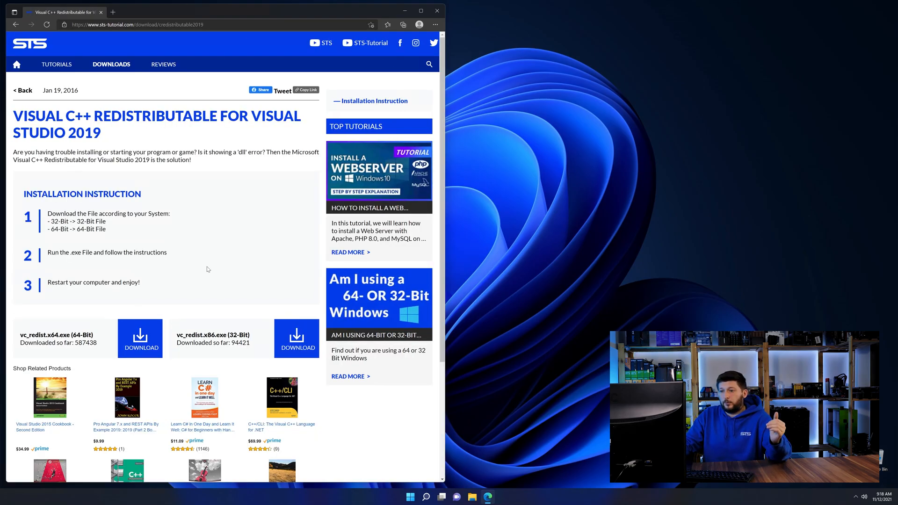
scroll("down", 3)
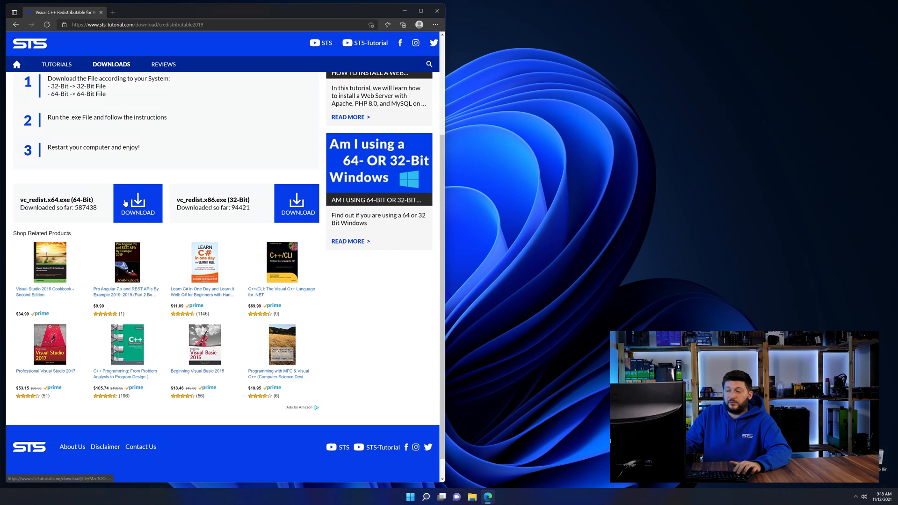
scroll("down", 3)
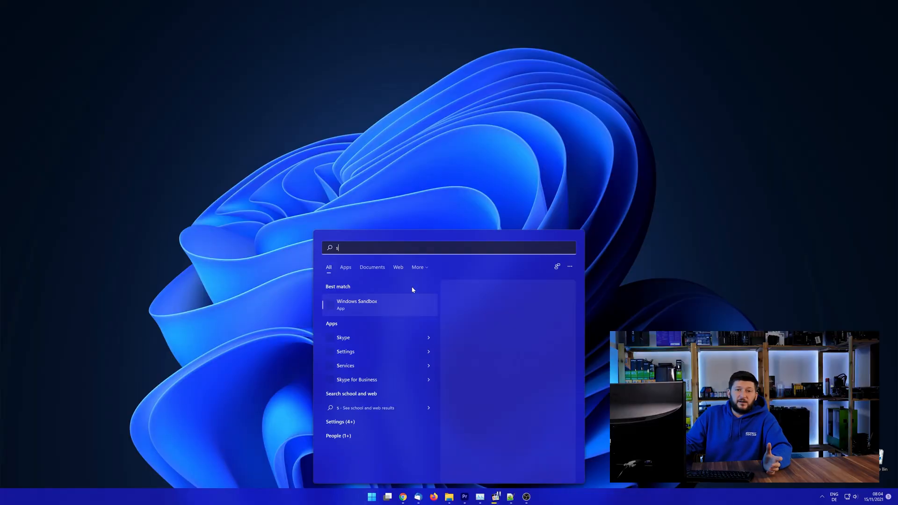
Search Start for 'system' and bring up the System control panel to check the OS bitness.
type("ystem")
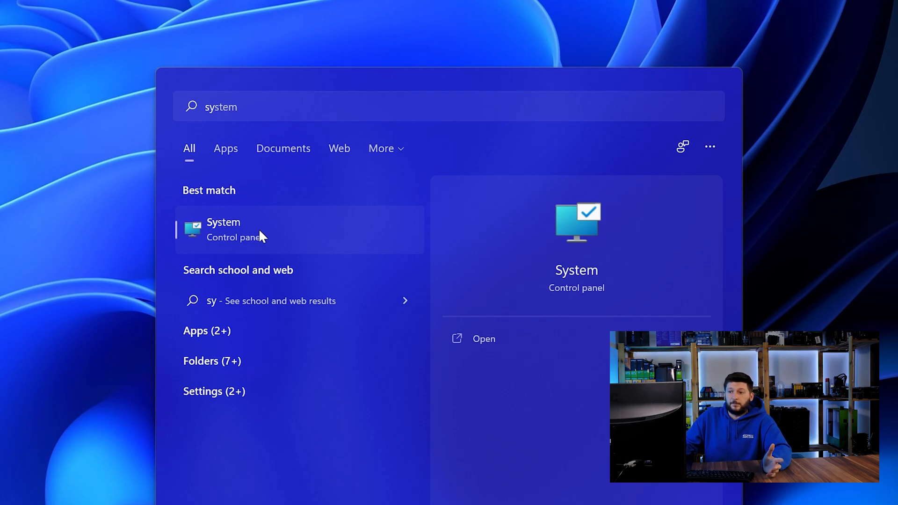
left_click(223, 229)
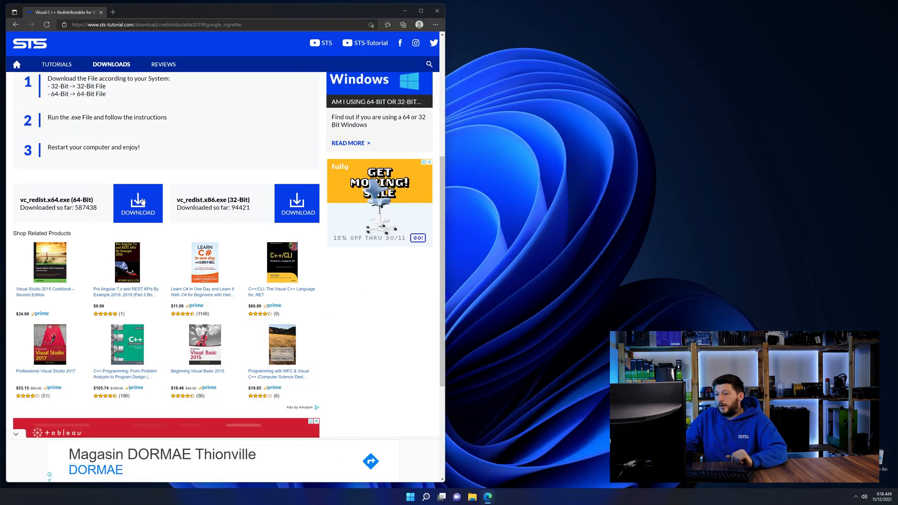
Download vc_redist.x64.exe, agree to the license terms and start the Visual C++ 2015-2019 x64 install.
left_click(137, 203)
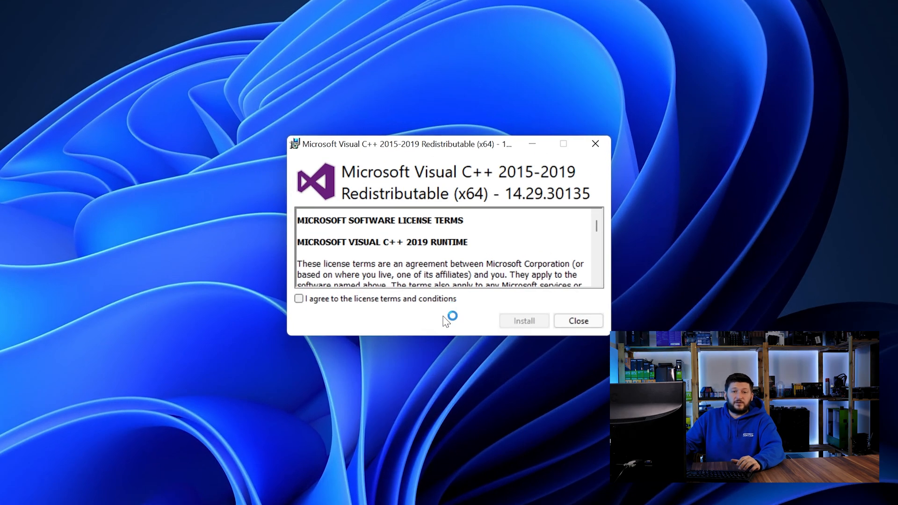
left_click(524, 320)
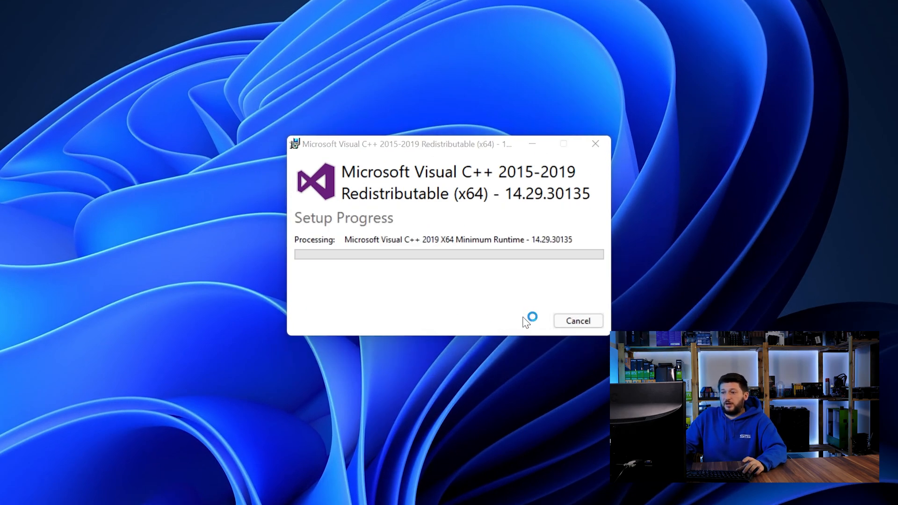